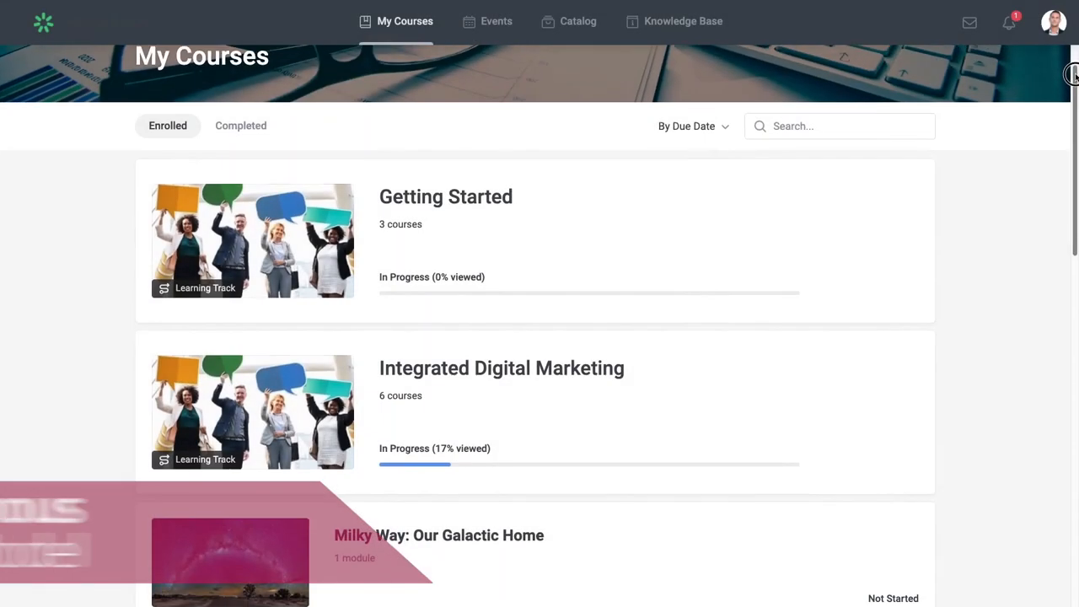
Add the Department-filtered users as participants and send the 'Please join us in the webinar' invitations
scroll(down, 3)
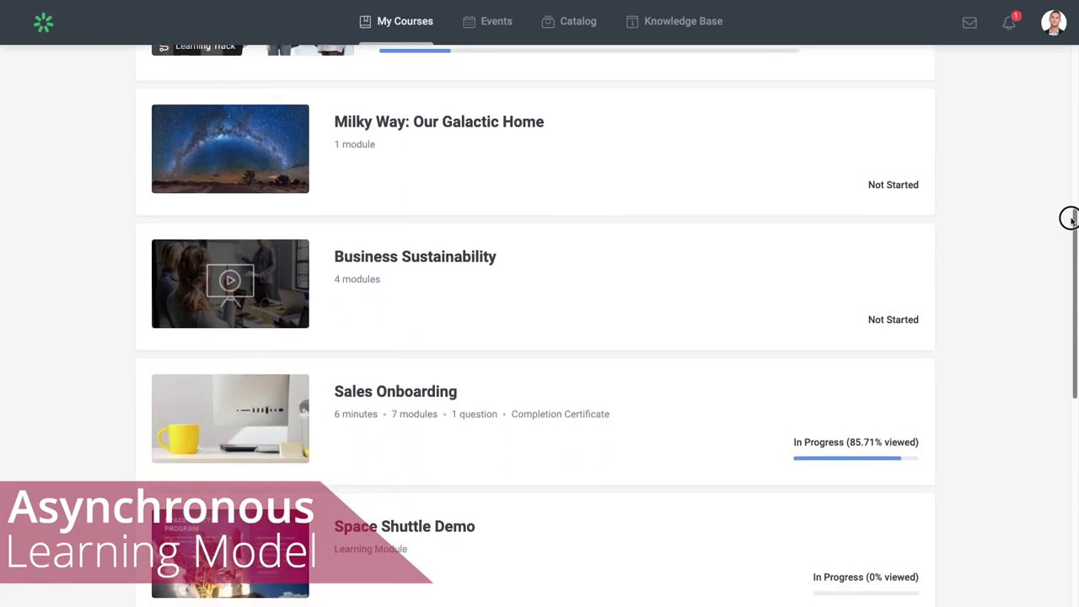
scroll(down, 3)
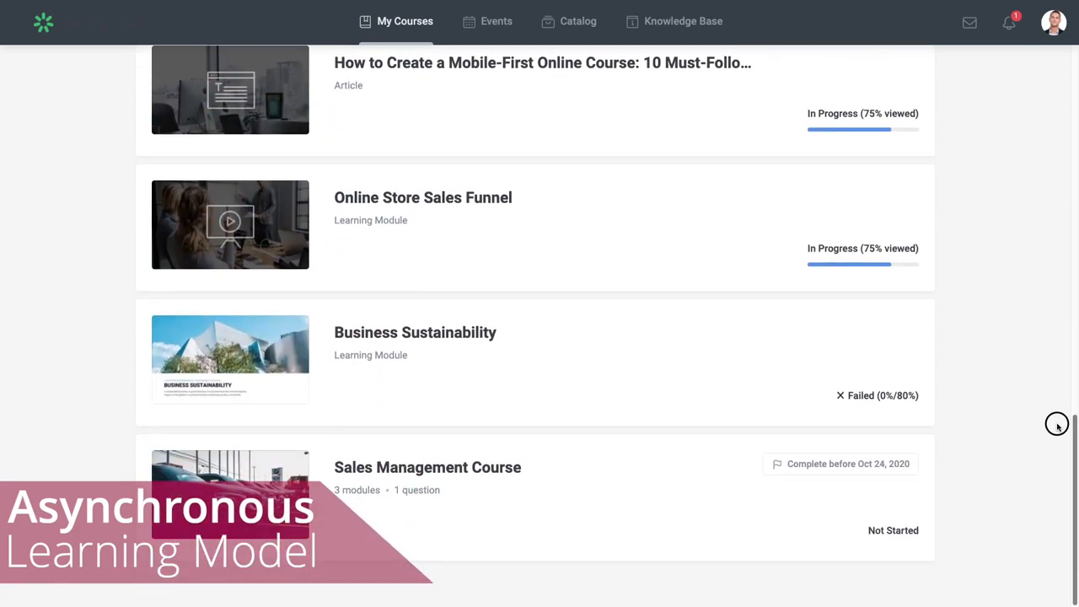
scroll(down, 3)
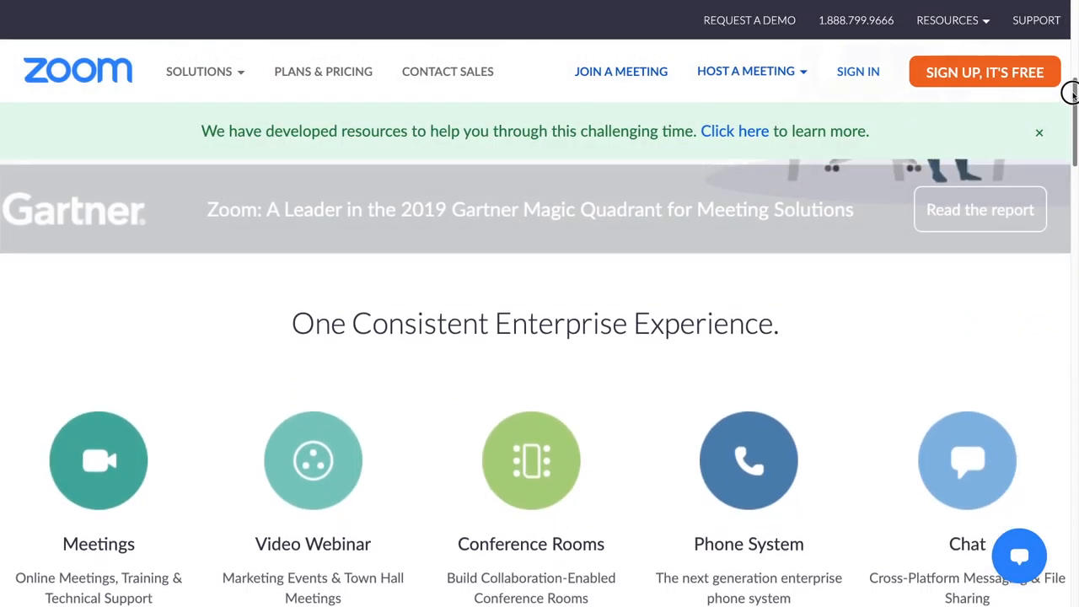
scroll(down, 3)
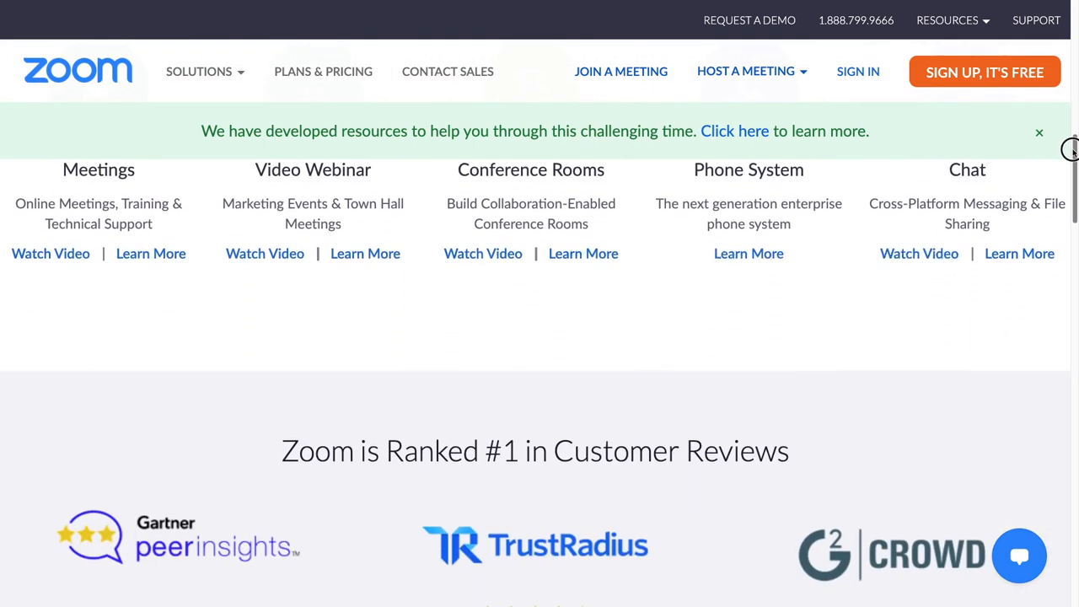
scroll(down, 3)
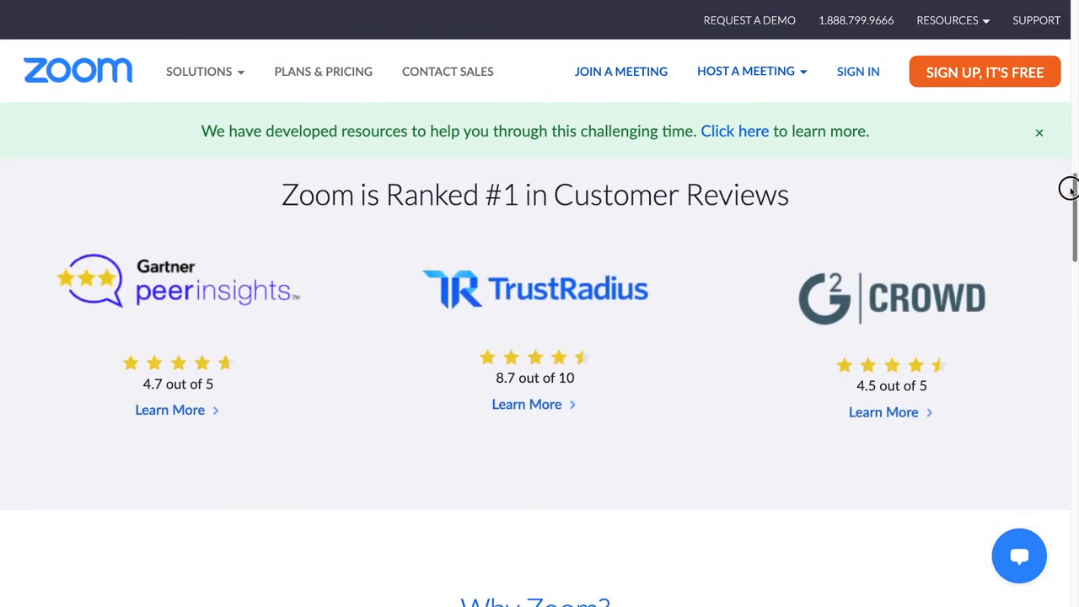
scroll(down, 3)
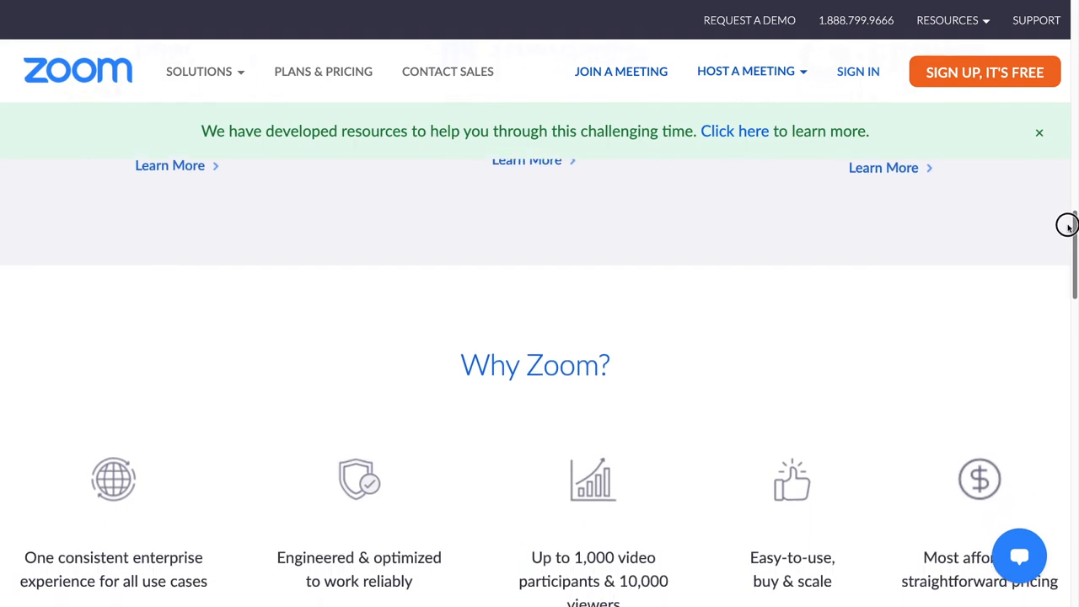
scroll(down, 3)
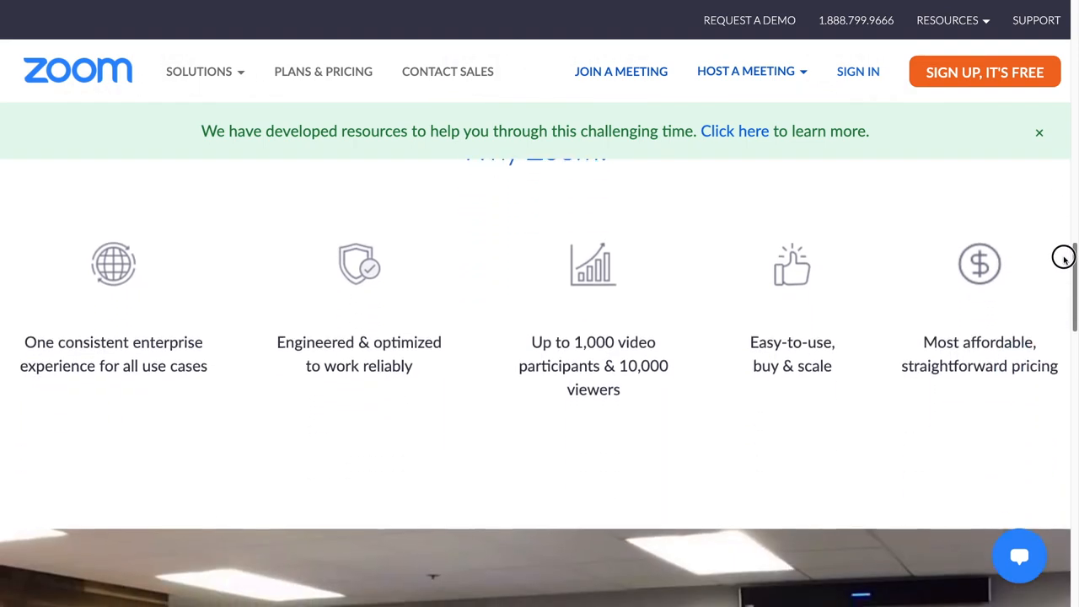
scroll(down, 3)
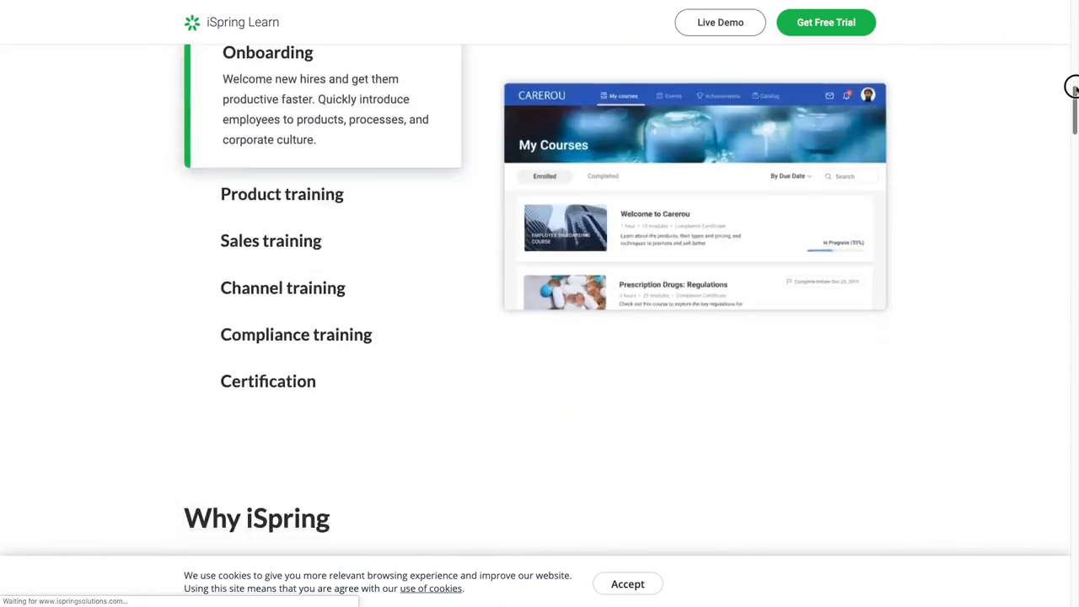
scroll(down, 3)
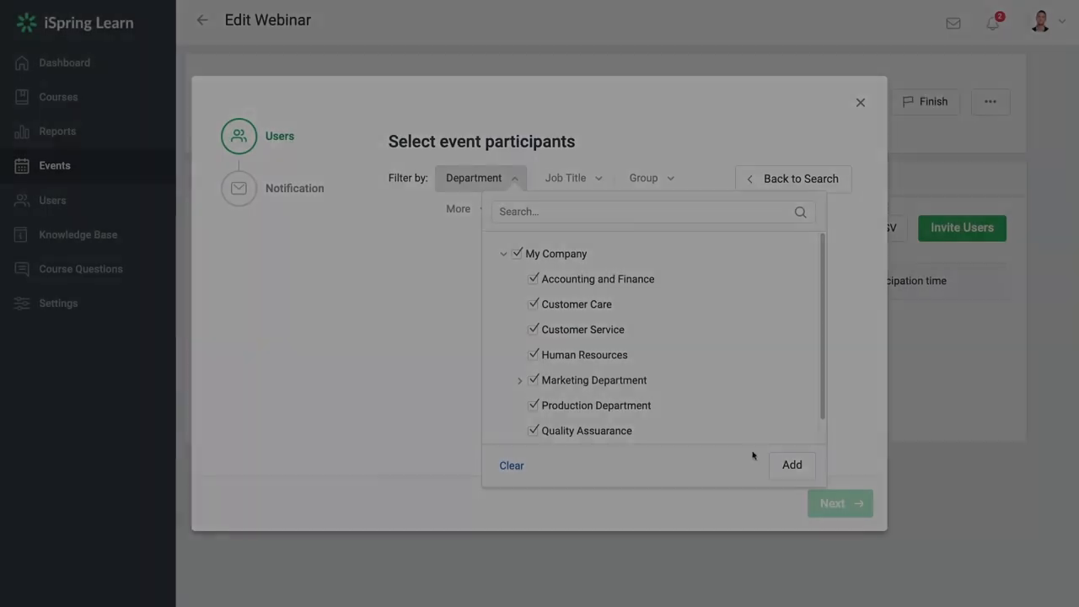
click(791, 465)
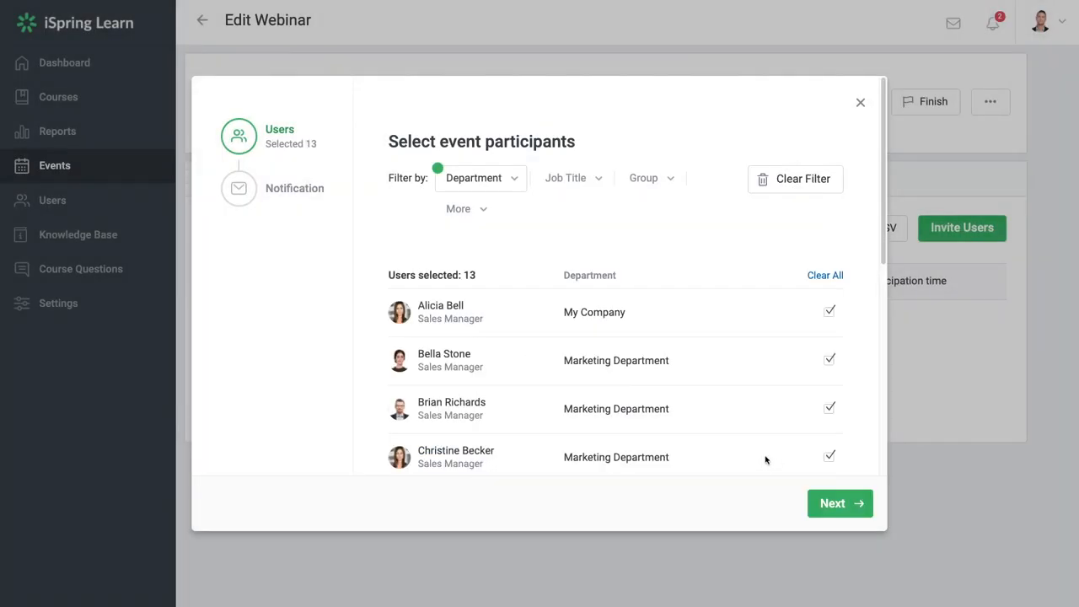
click(839, 502)
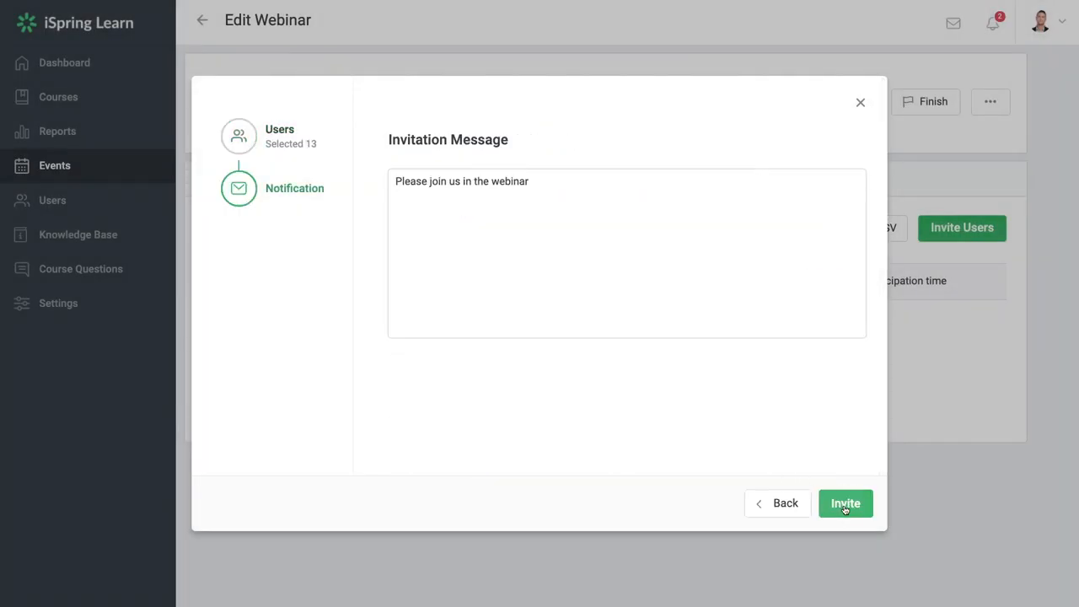
click(844, 502)
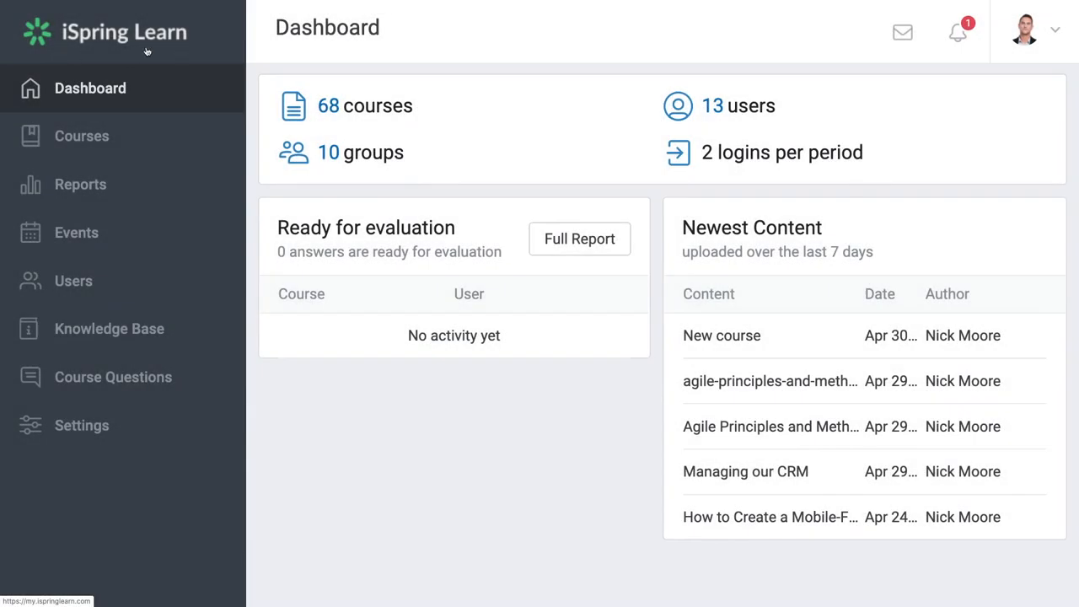
mouse_move(172, 56)
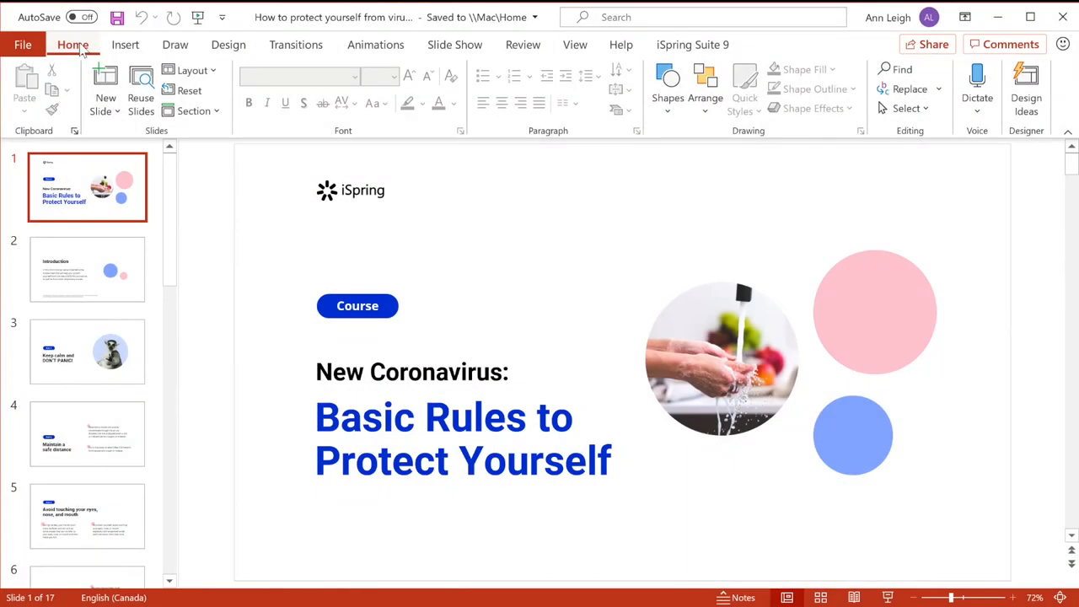
mouse_move(455, 44)
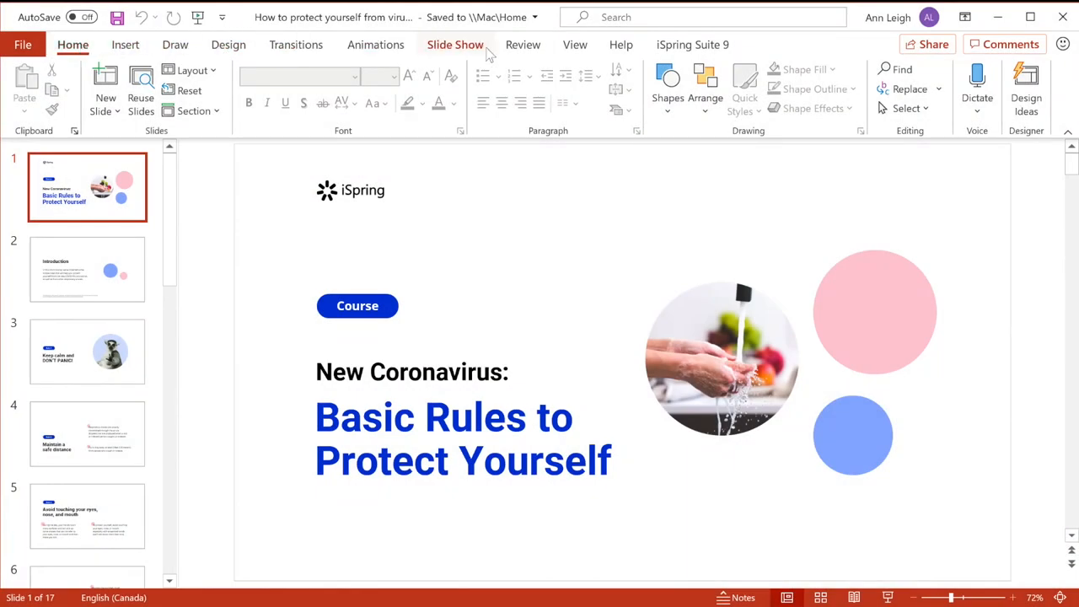
Show the iSpring Suite 9 ribbon tools and launch a preview of the course
click(691, 44)
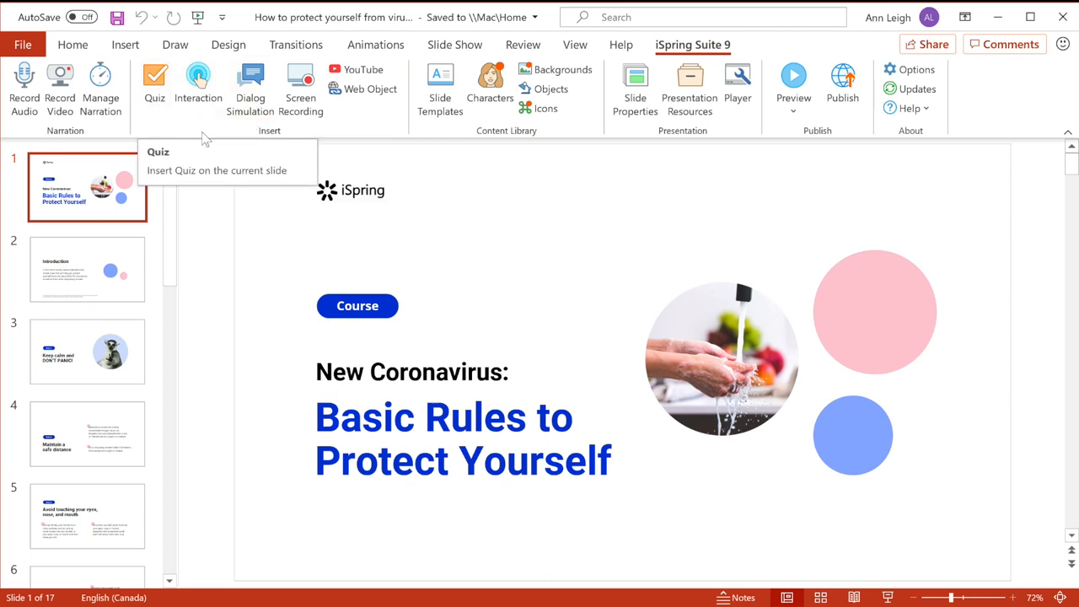
mouse_move(300, 85)
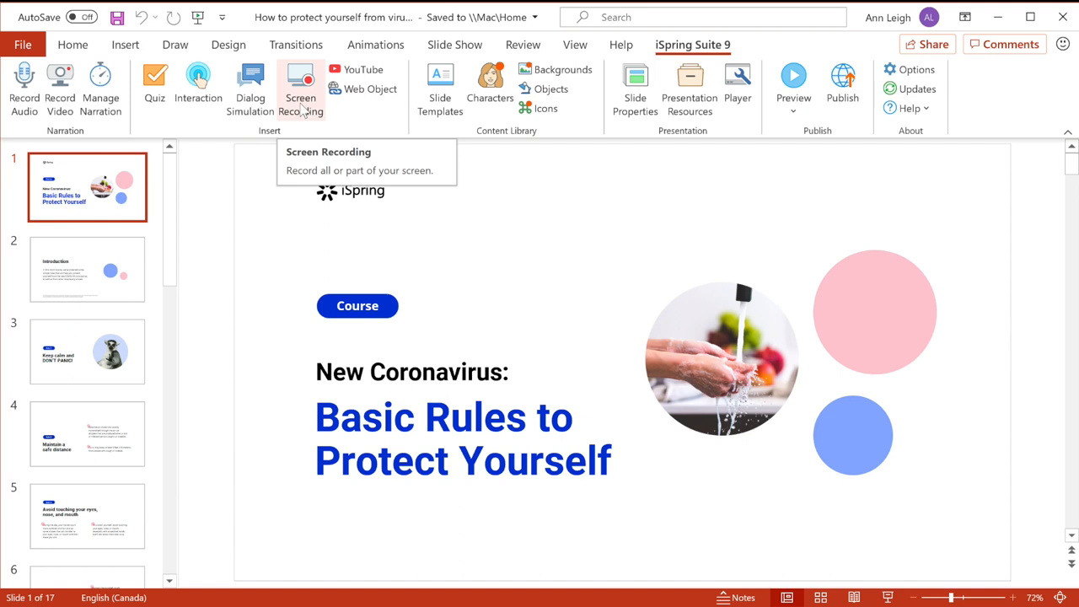
click(792, 76)
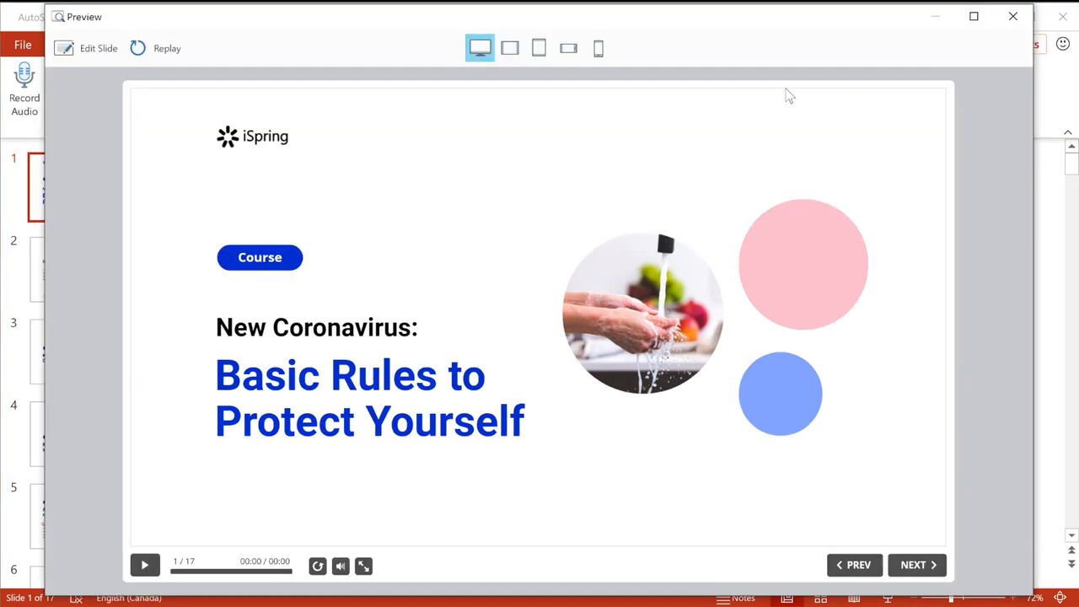
Check the preview in landscape-tablet and phone layouts, advance to the Introduction slide, then close it
click(568, 47)
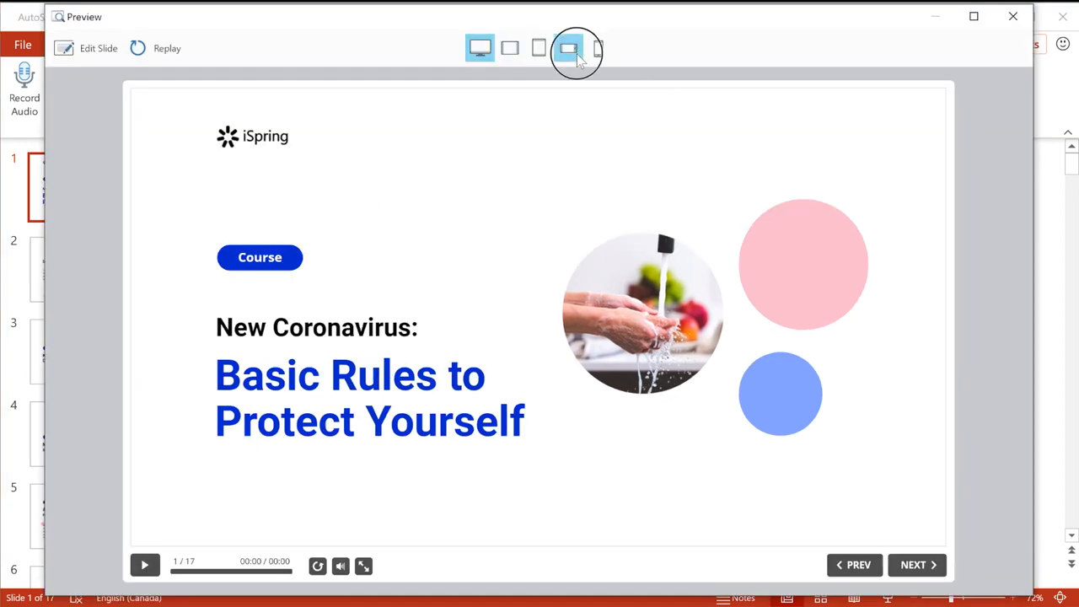
click(597, 48)
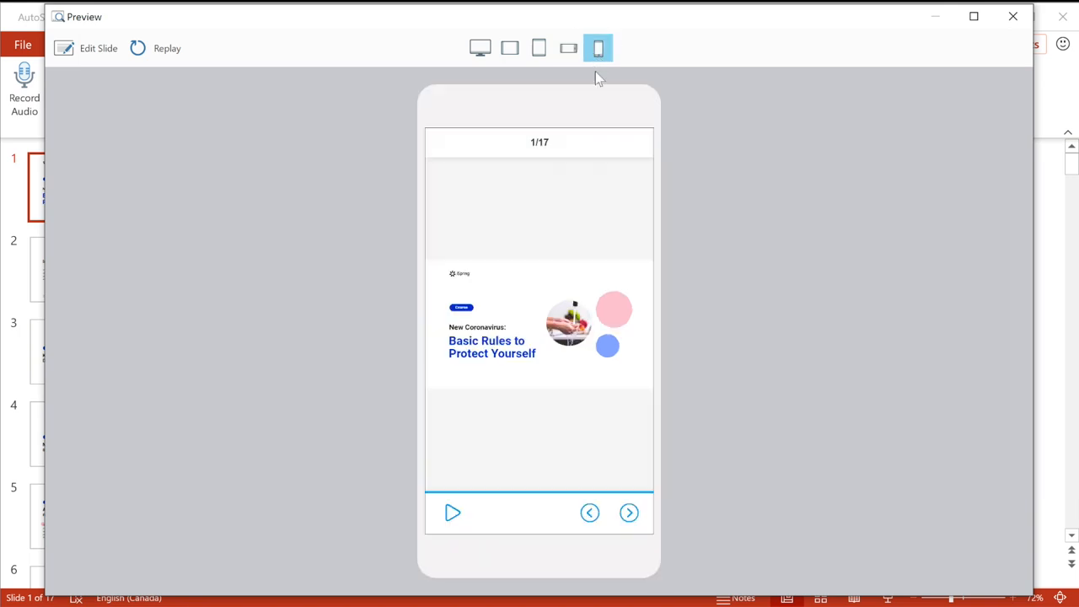
click(628, 512)
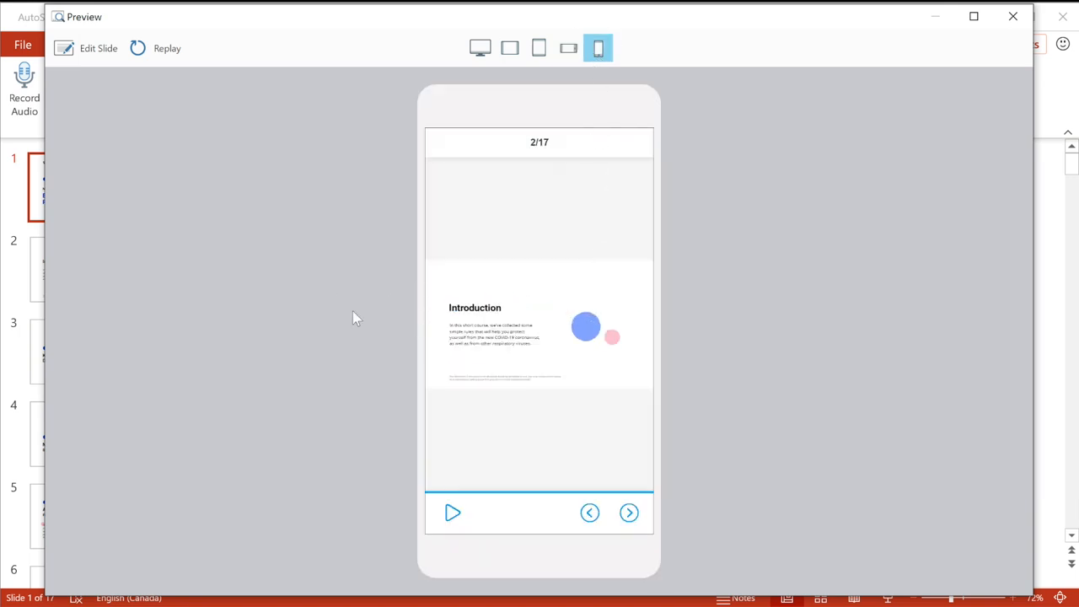
click(1012, 17)
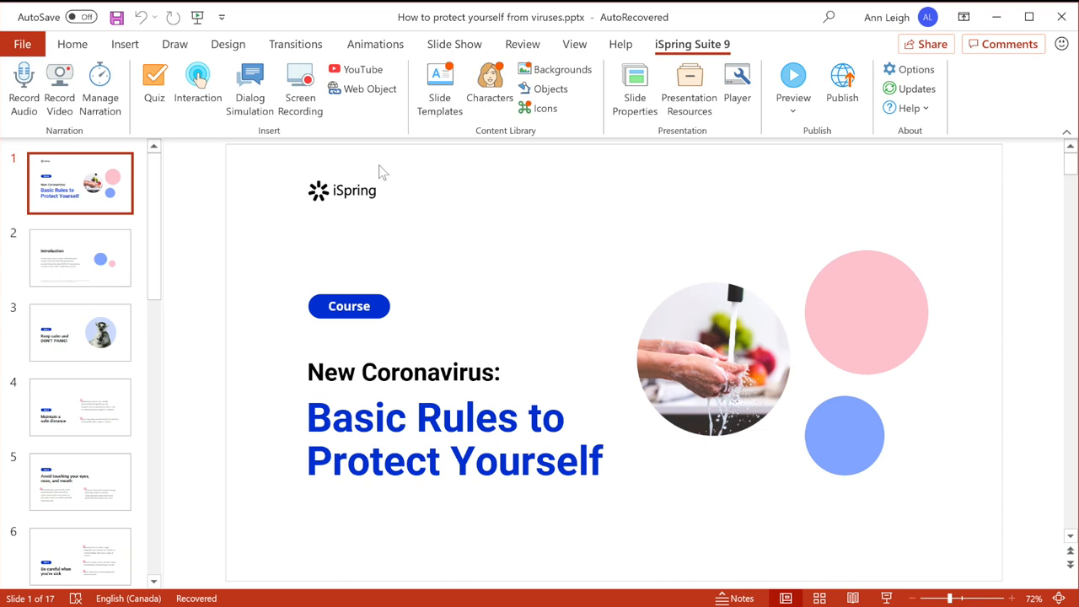
mouse_move(403, 172)
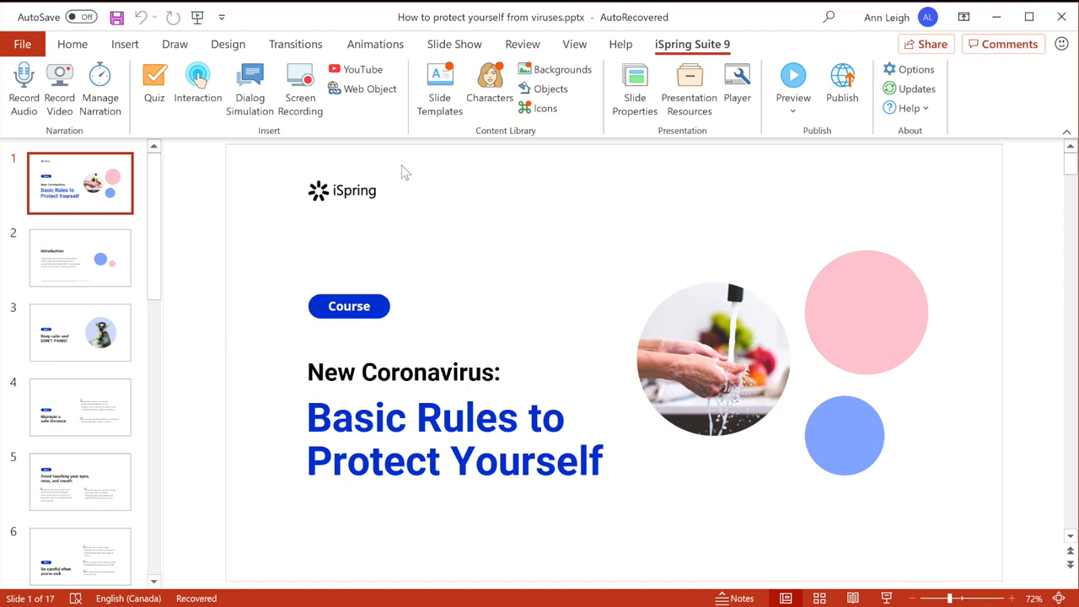
mouse_move(540, 145)
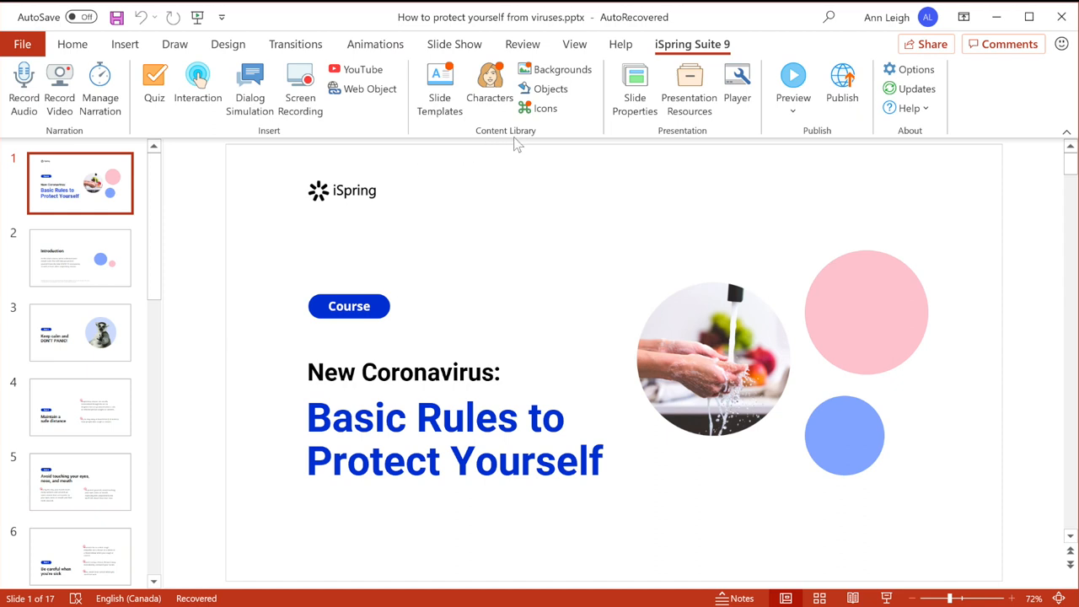
mouse_move(438, 88)
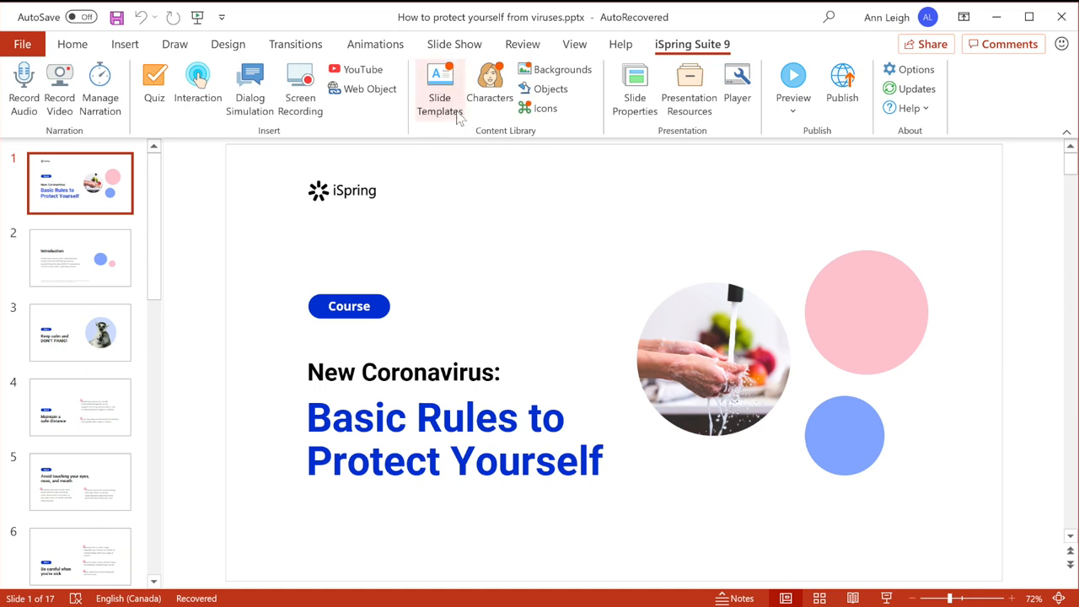
Insert the Timeline slide template as slide 2 and add a blank slide 3 after it
click(439, 84)
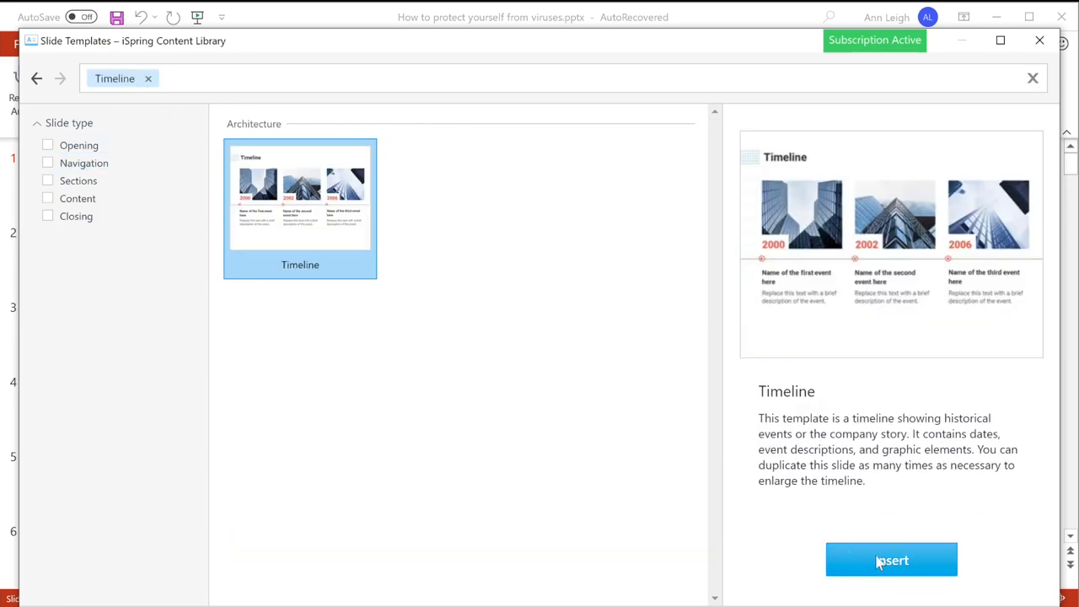
click(890, 560)
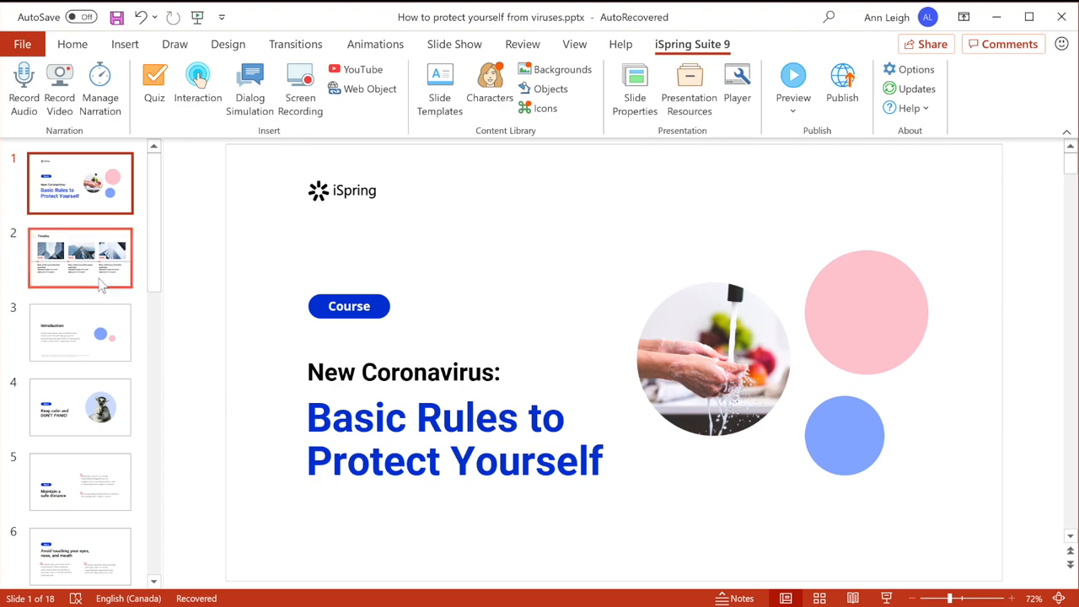
click(81, 257)
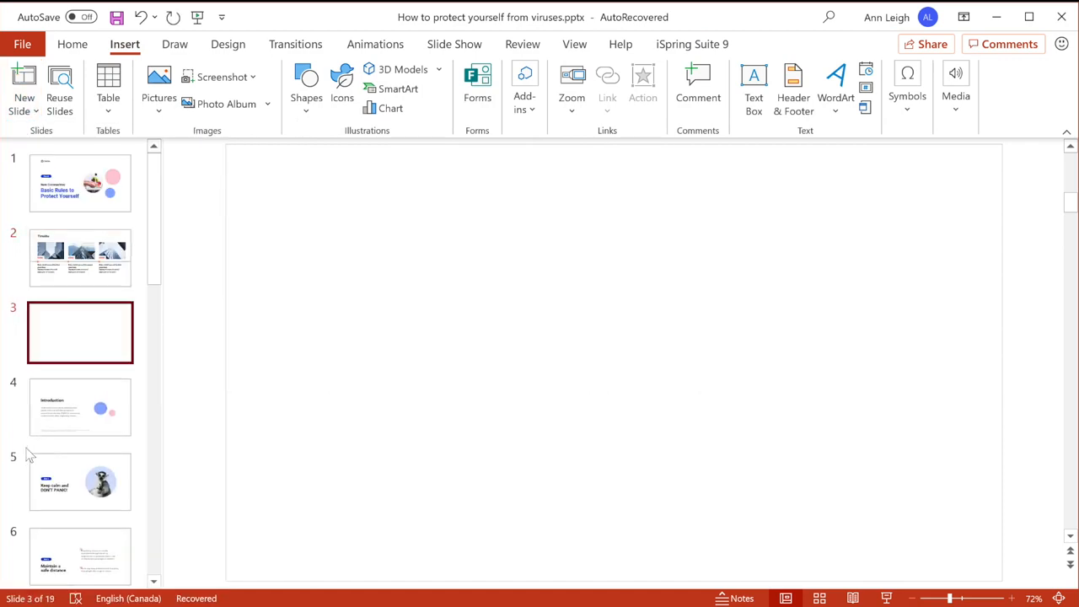
Insert the Sales Video file from the Captions folder onto slide 3
click(956, 88)
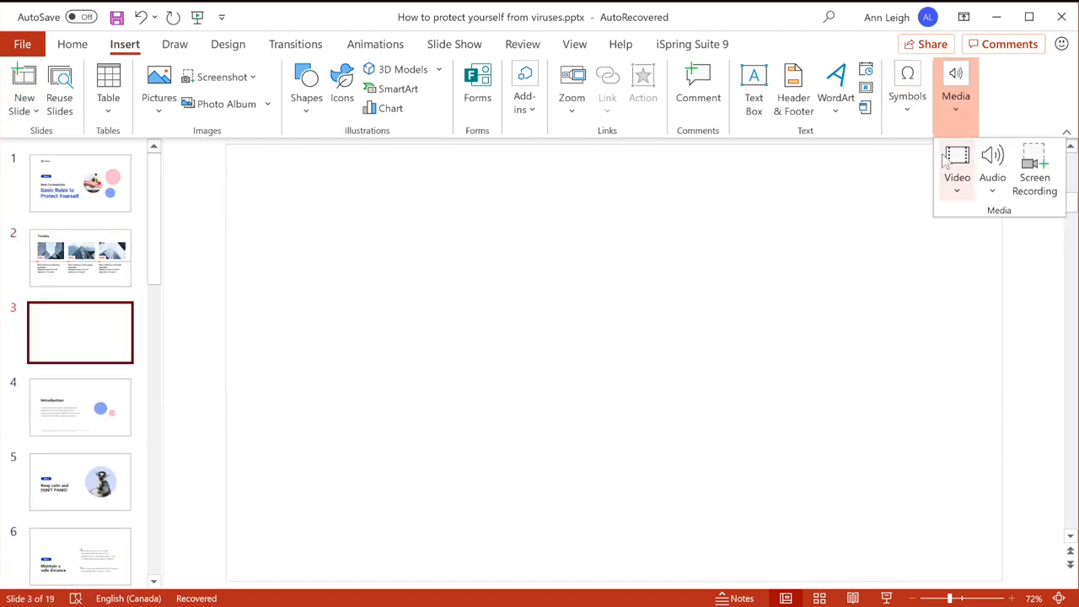
click(958, 165)
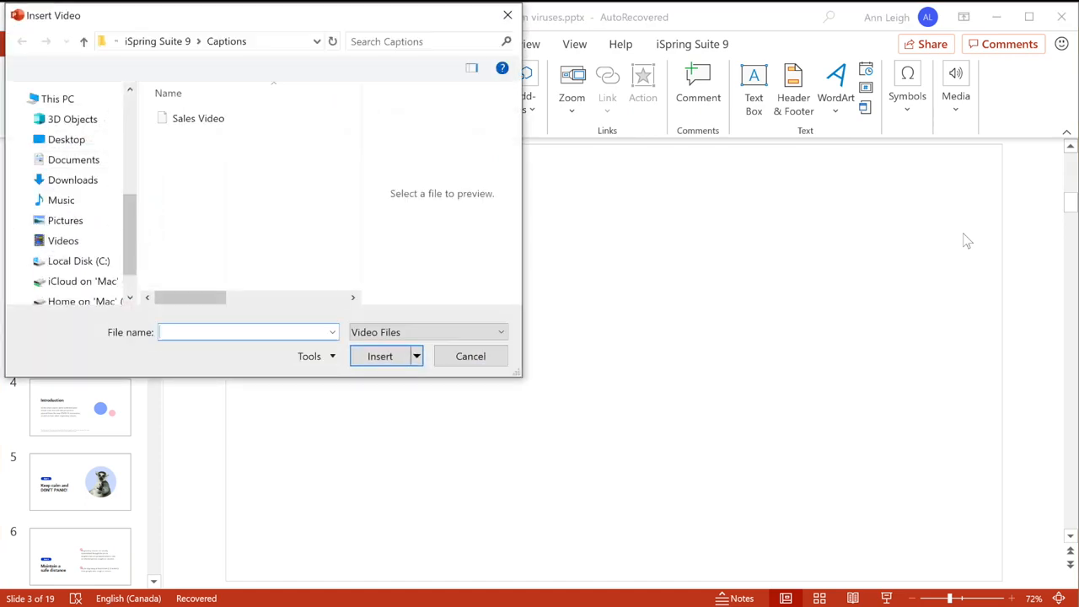
click(199, 118)
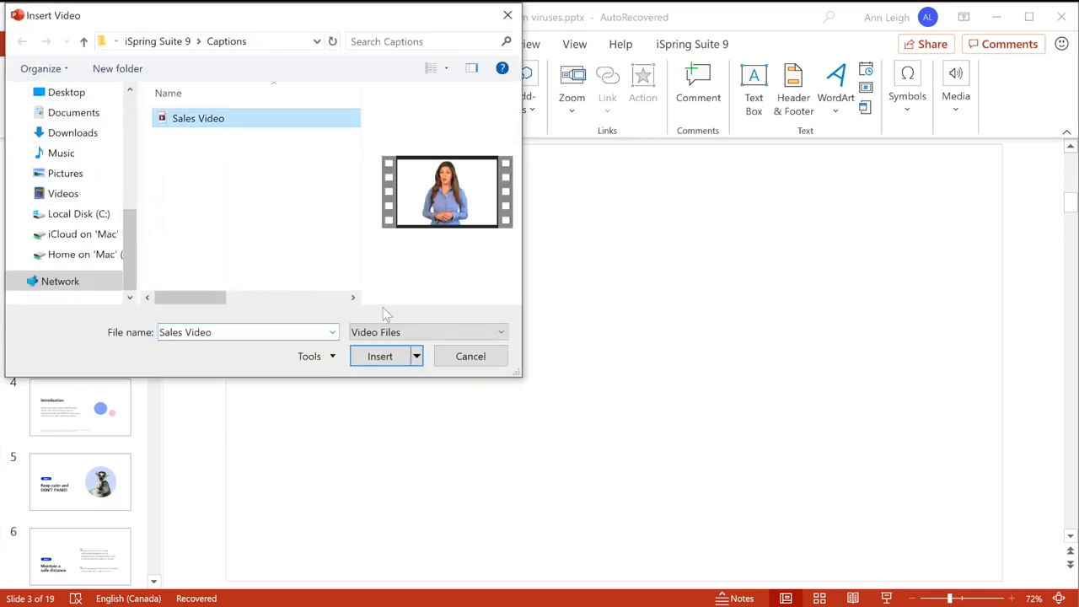
click(380, 355)
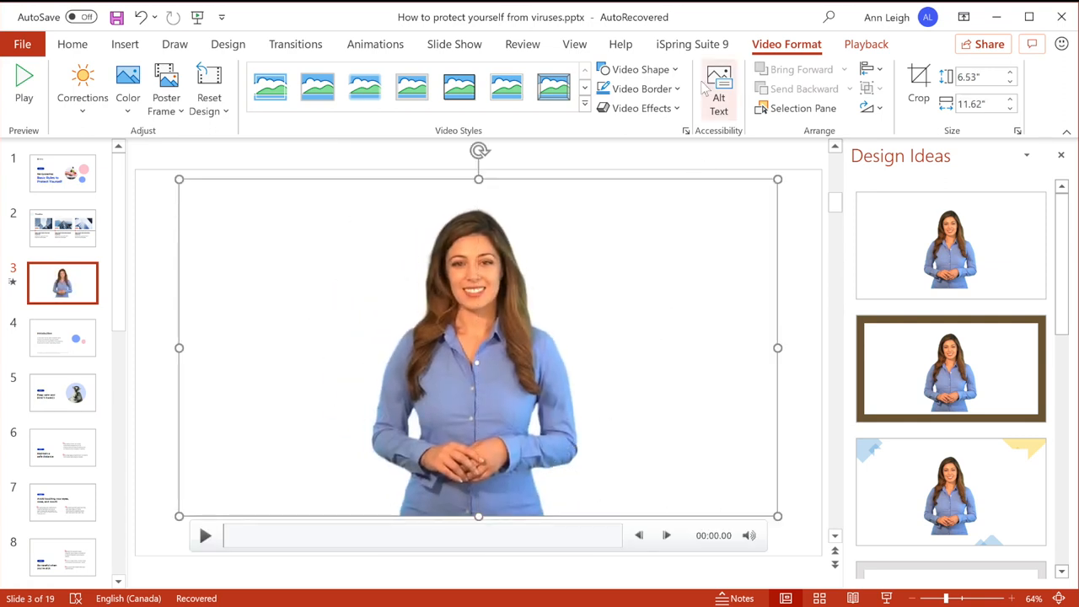
Publish the course to iSpring Learn and go on to Manage Content online
click(691, 44)
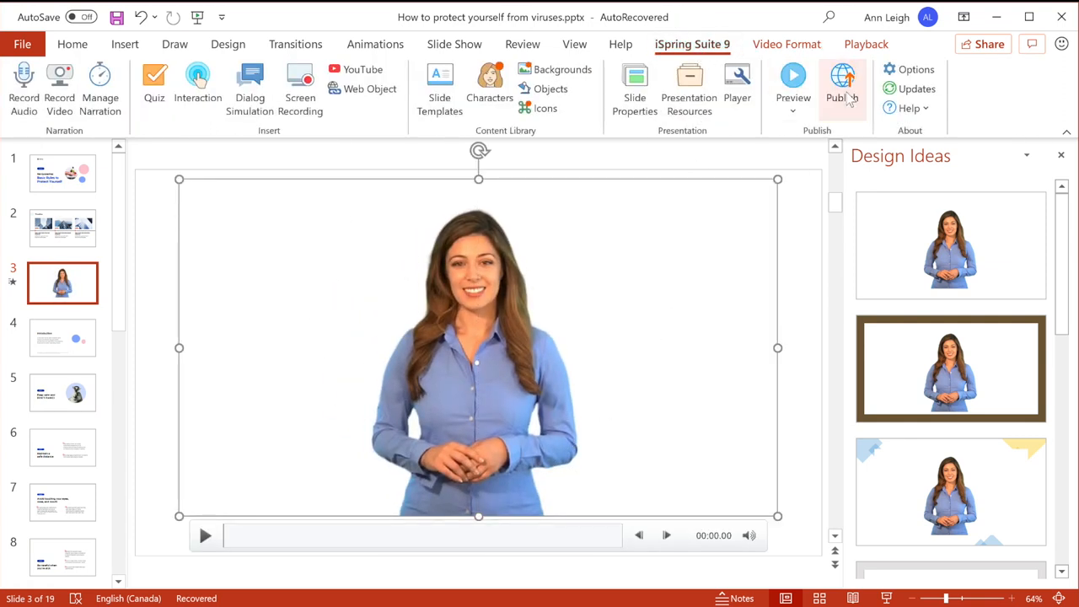
click(843, 81)
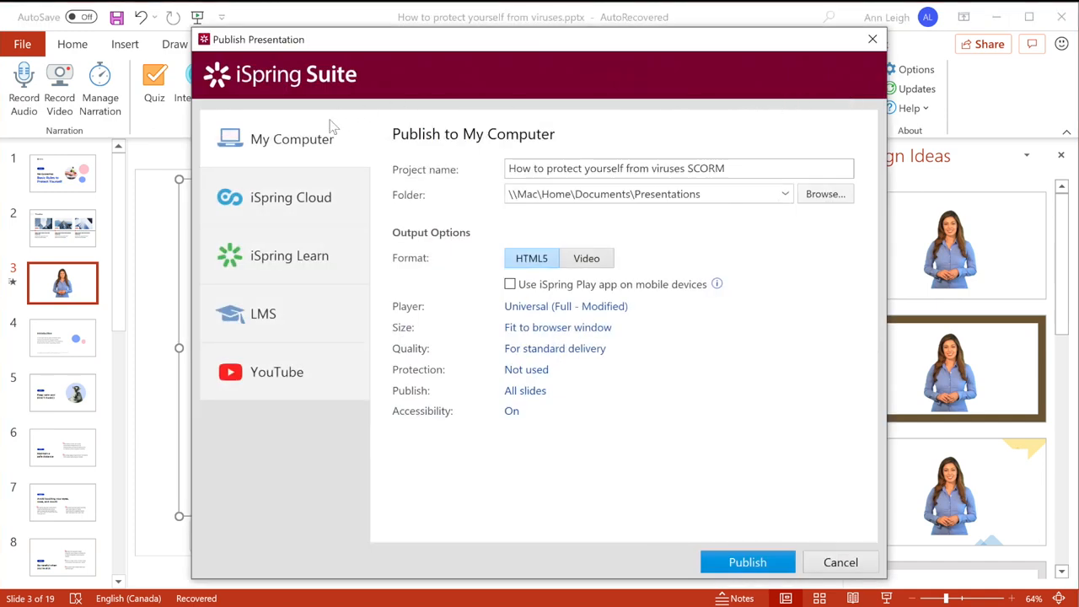
click(290, 257)
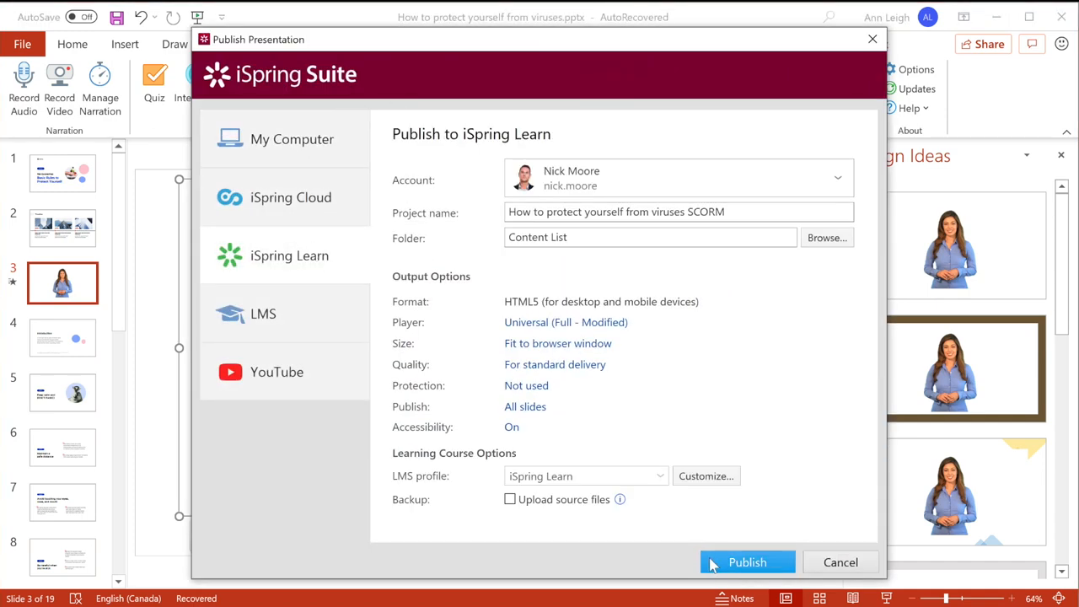
click(747, 563)
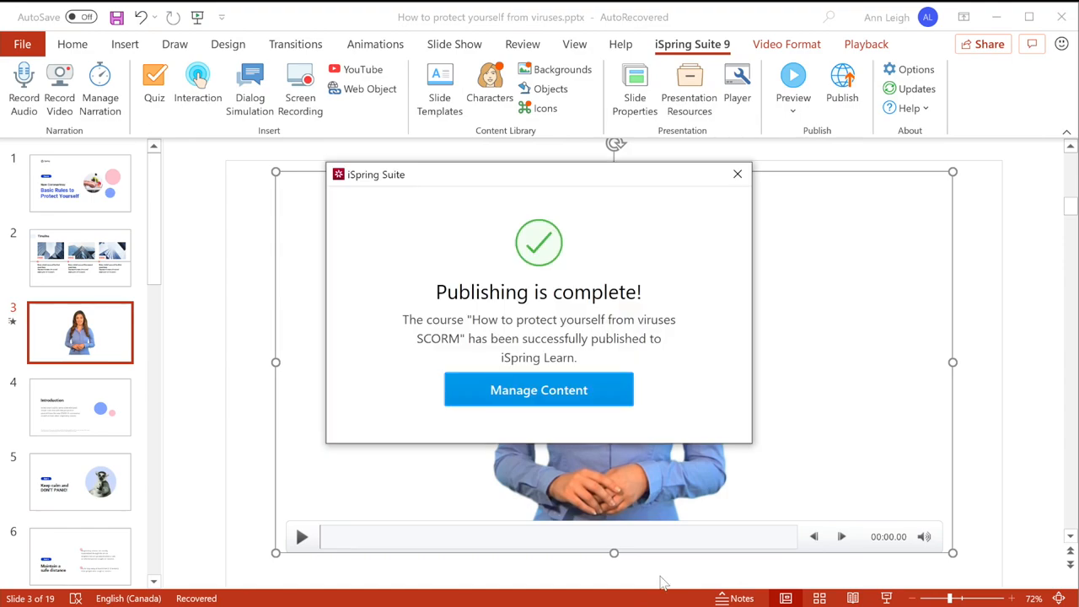
click(539, 389)
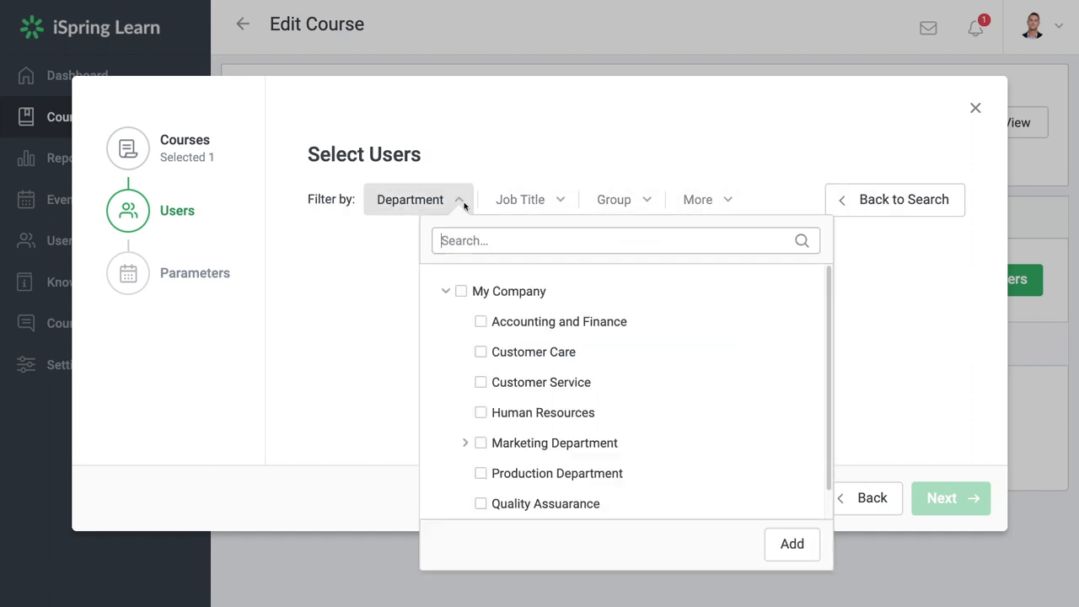
Enroll the 13 selected users in the course with an Unlimited due date
click(951, 498)
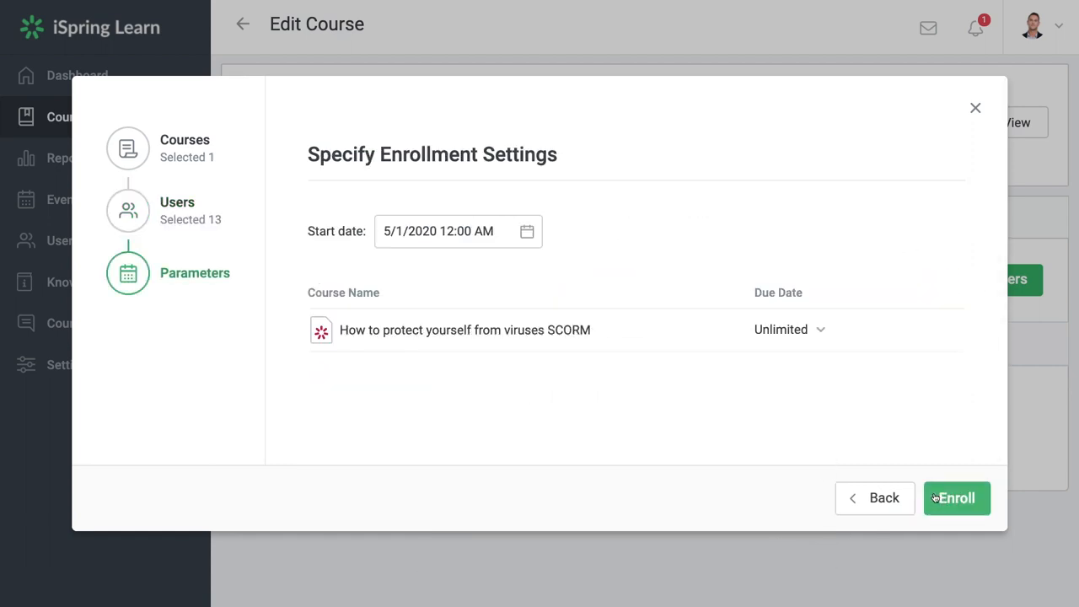
click(956, 497)
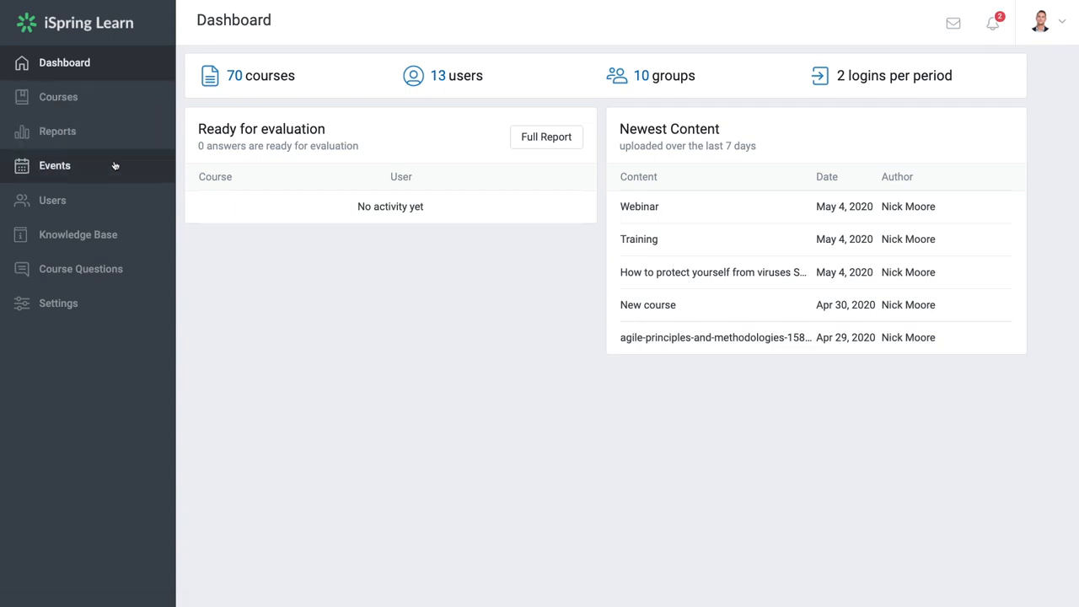
Enable the Zoom integration under Settings > Integrations, sign in to Zoom and authorize iSpring Learn
click(58, 304)
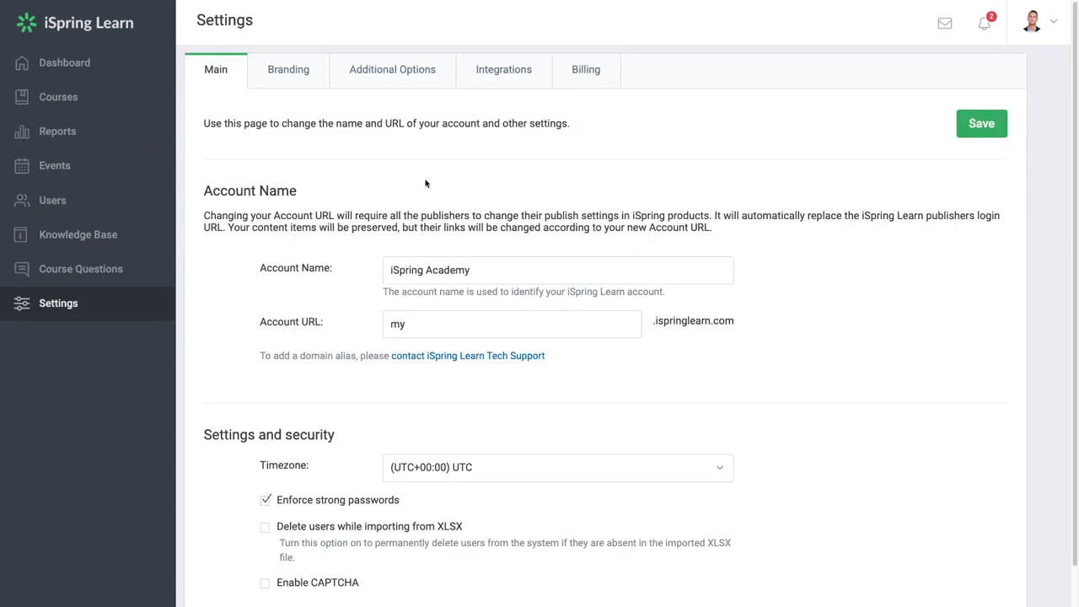
click(503, 69)
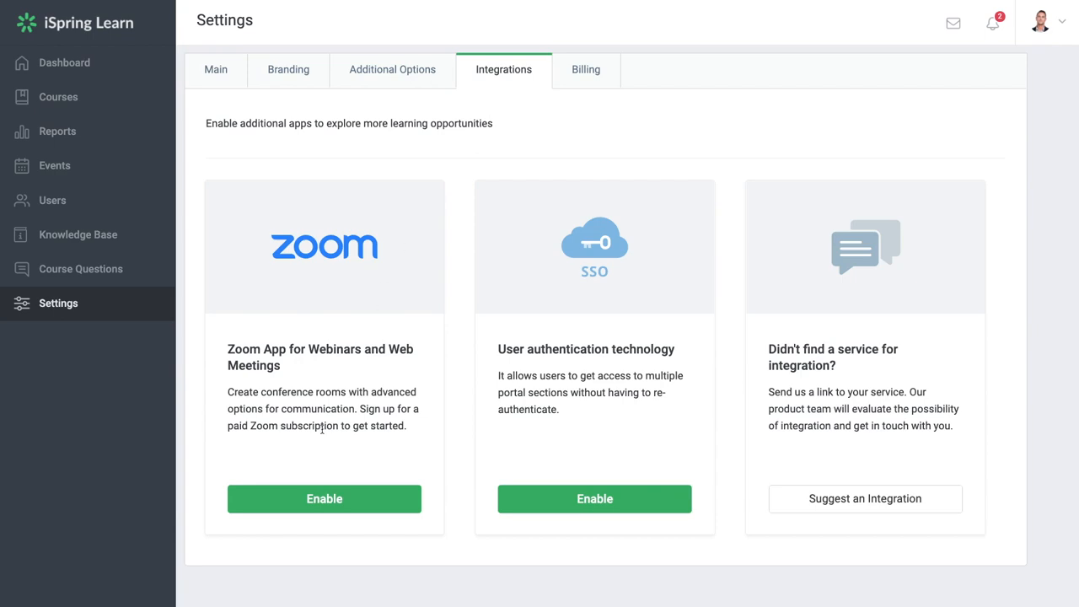
click(323, 499)
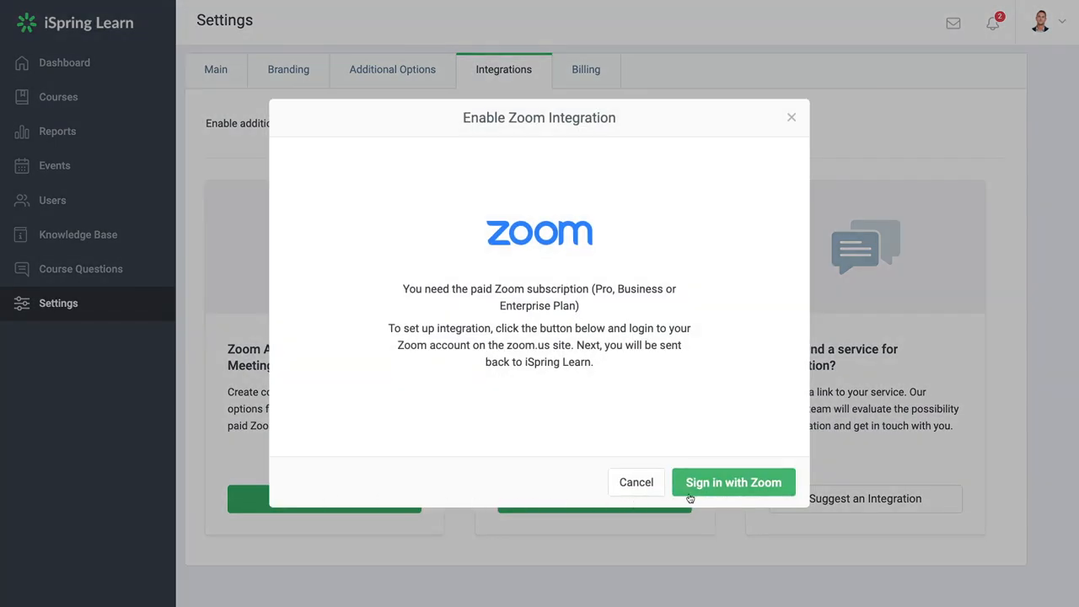
click(732, 483)
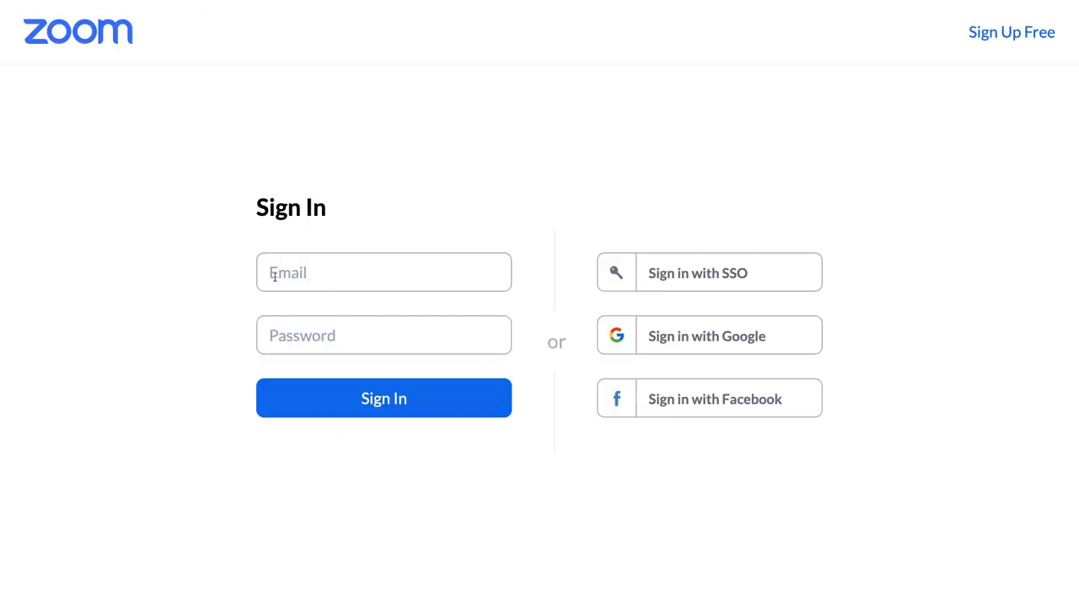
text(••••••••••)
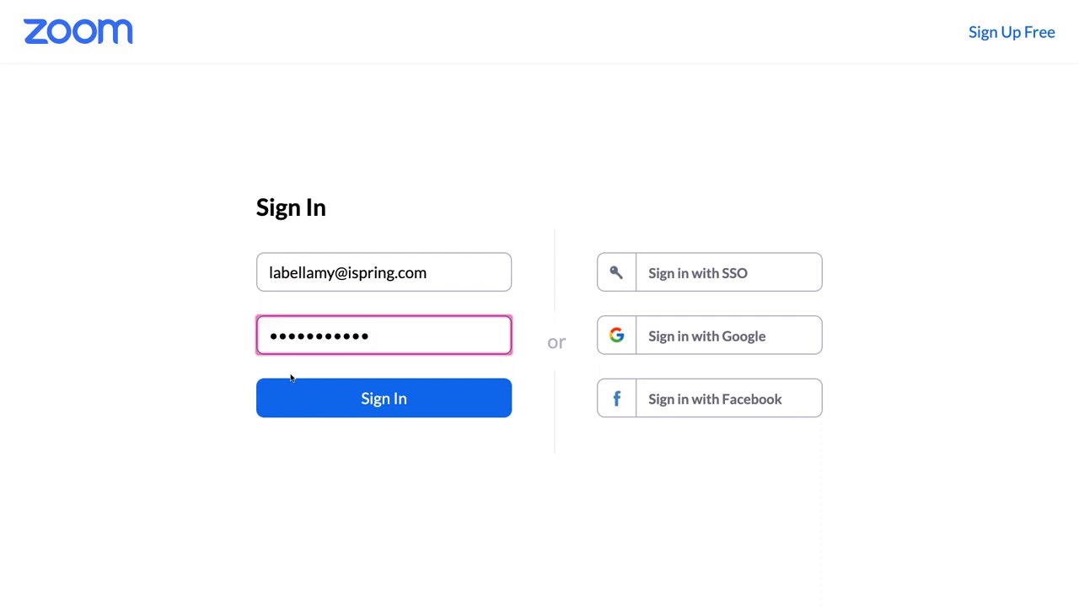
click(384, 398)
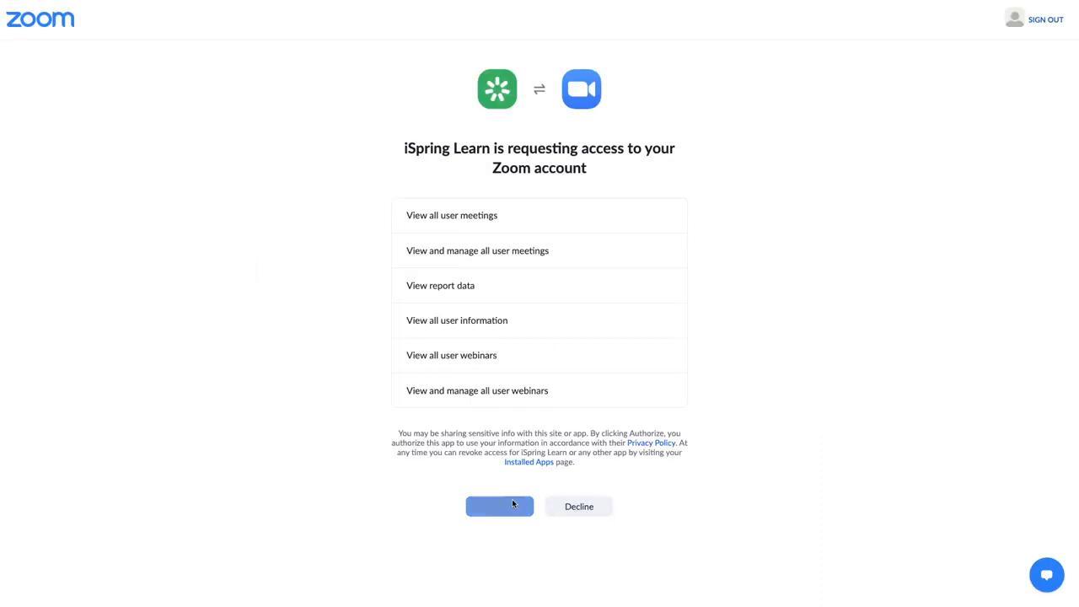
click(500, 506)
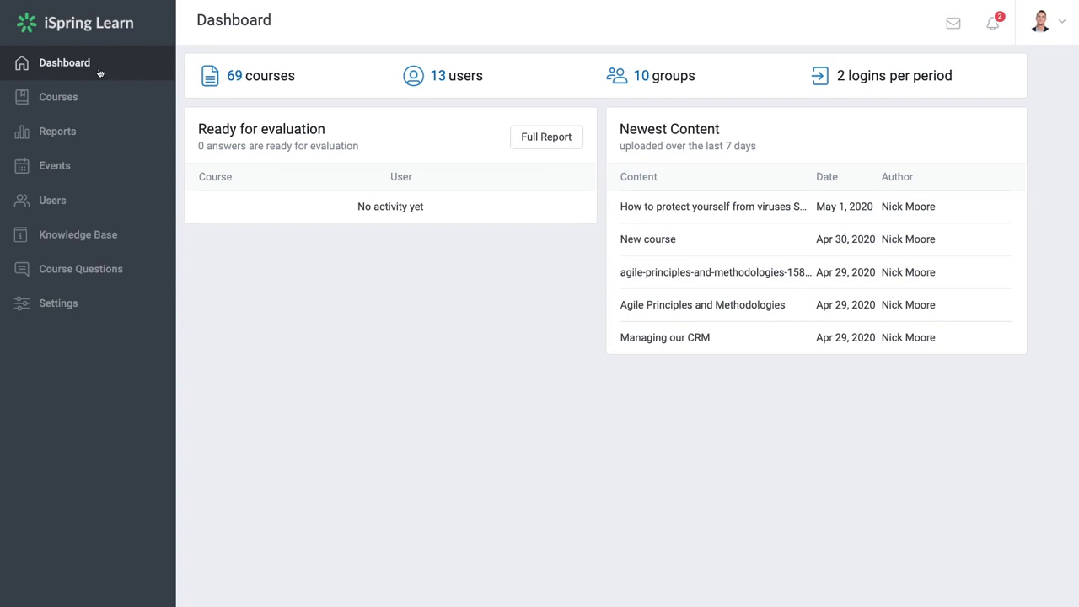
Show the Learning Tracks progress report from the Reports section
click(57, 132)
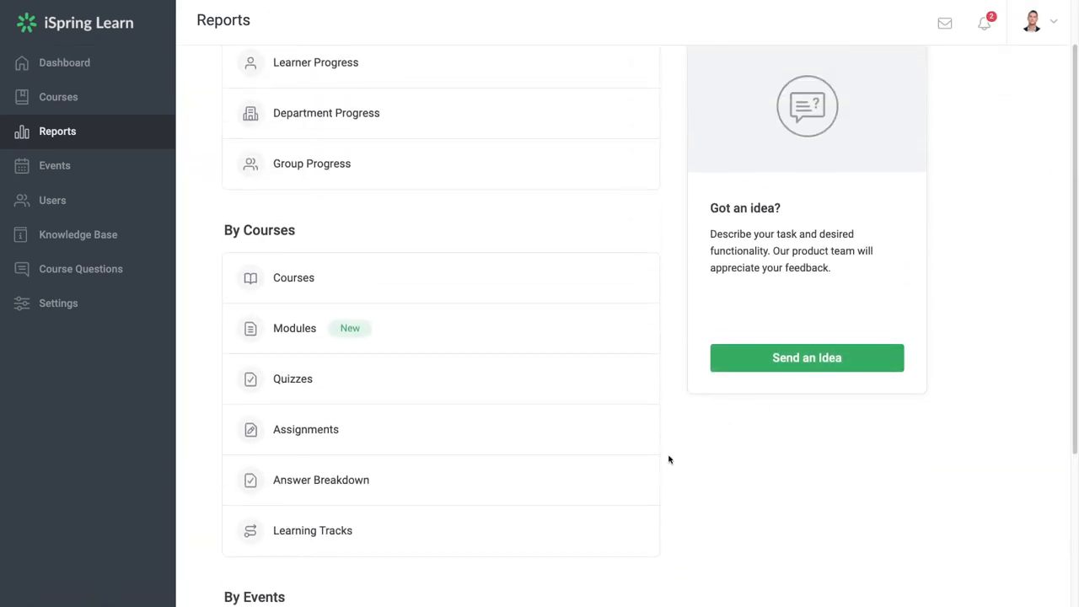
click(312, 529)
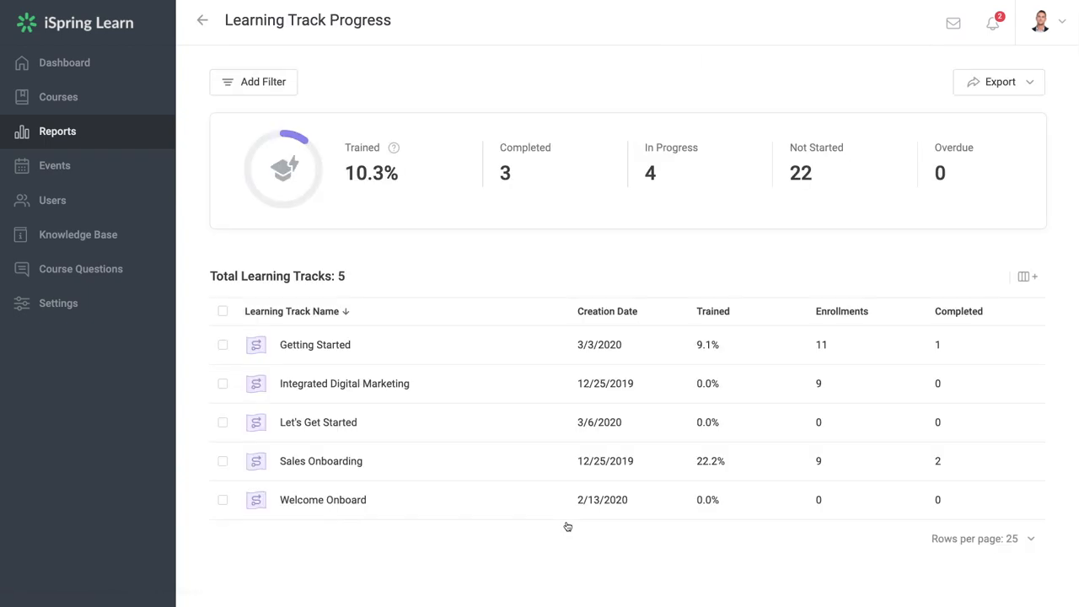